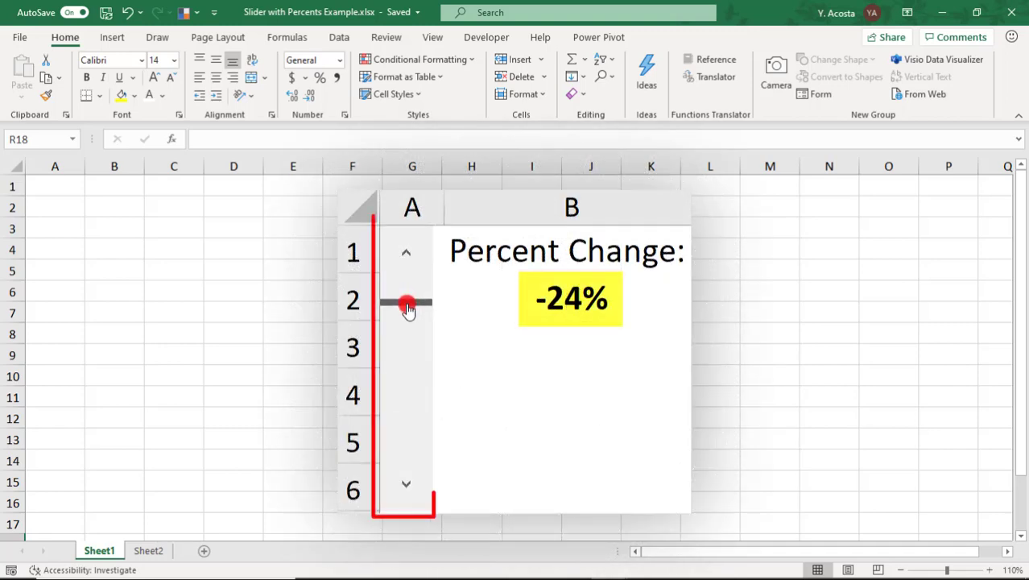
Drag the slider lower, then close the control settings and return to the sheet.
left_click_drag(406, 303, 406, 321)
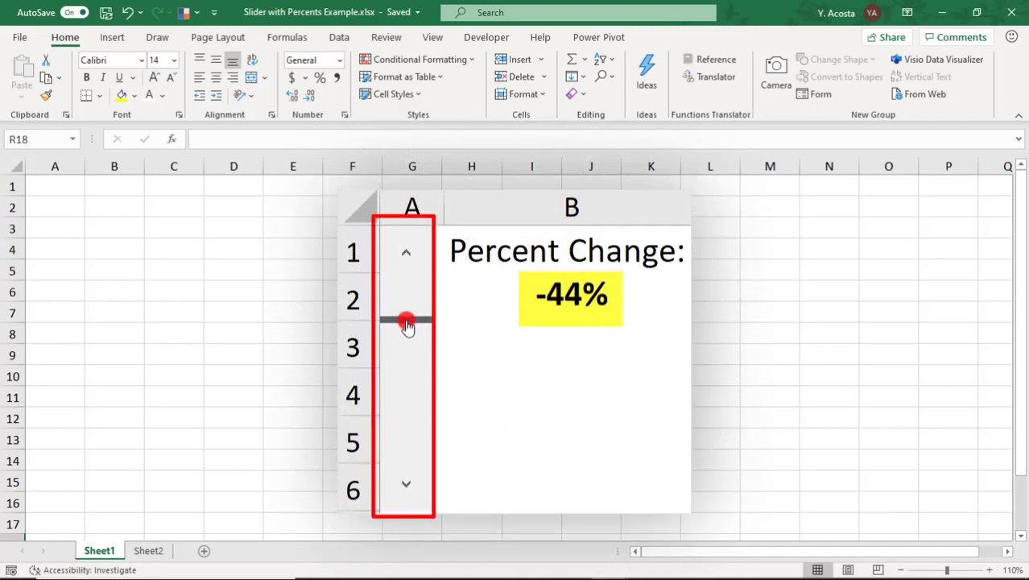
left_click_drag(405, 320, 405, 332)
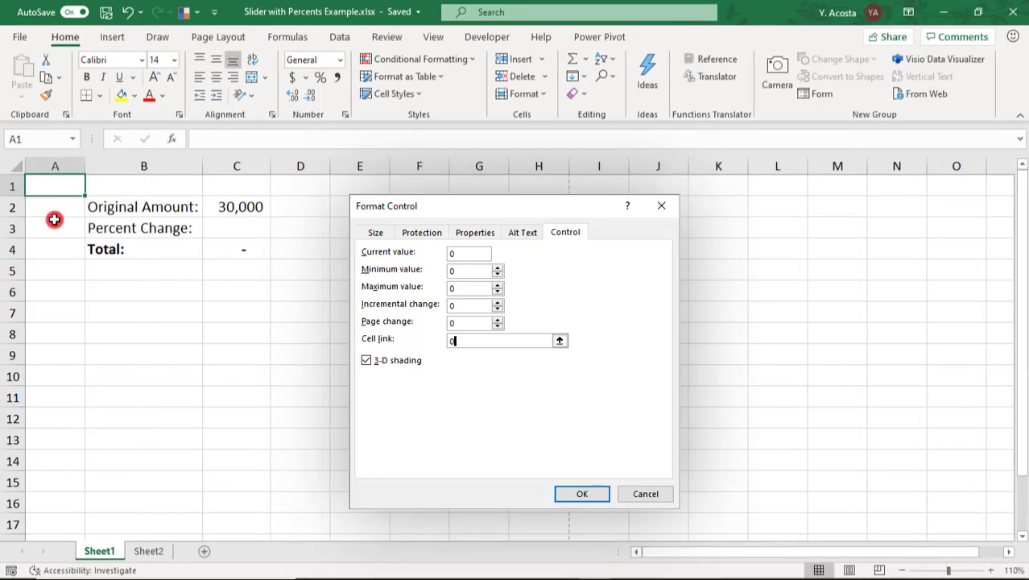
left_click(582, 494)
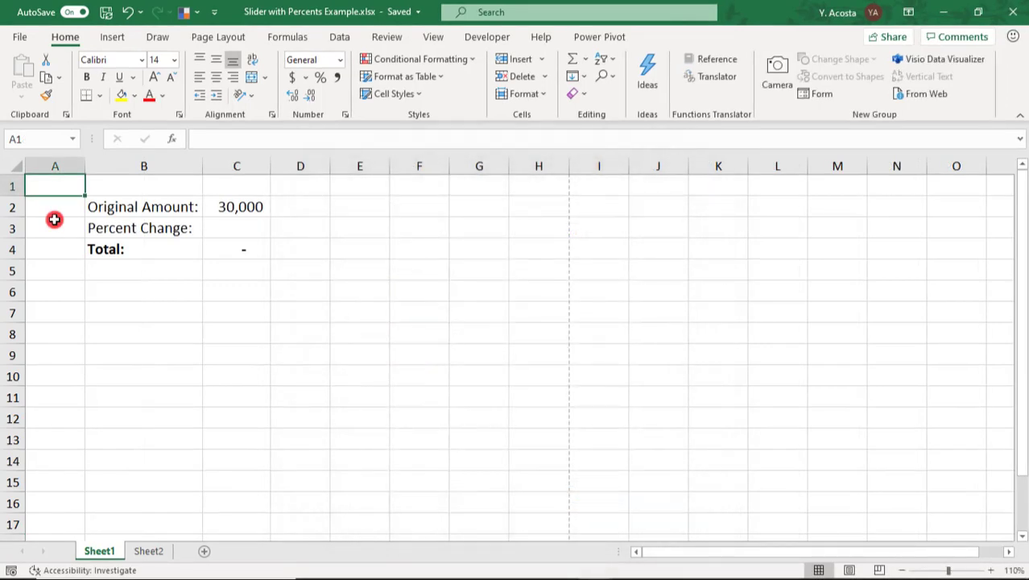
left_click(487, 36)
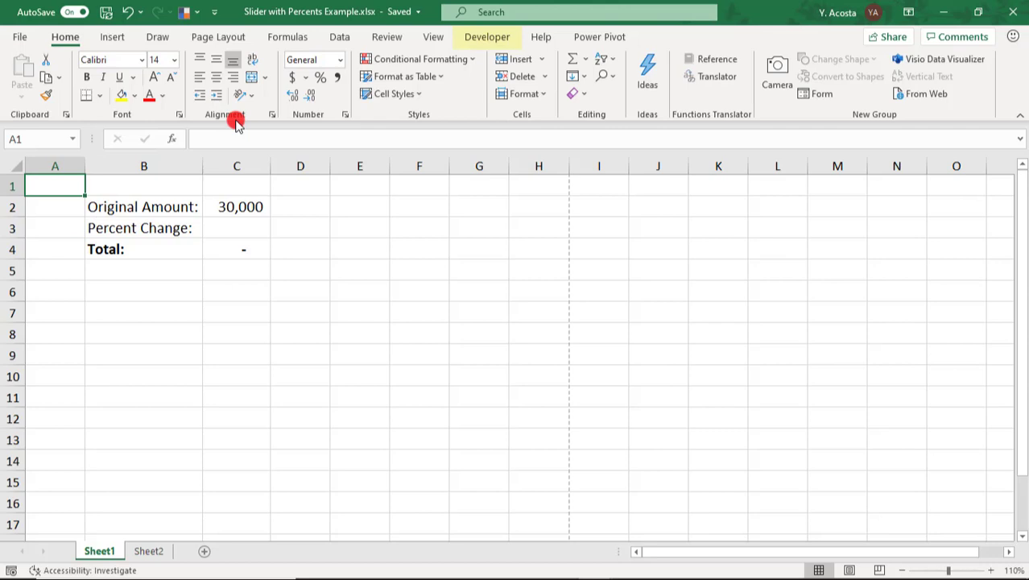
mouse_move(487, 36)
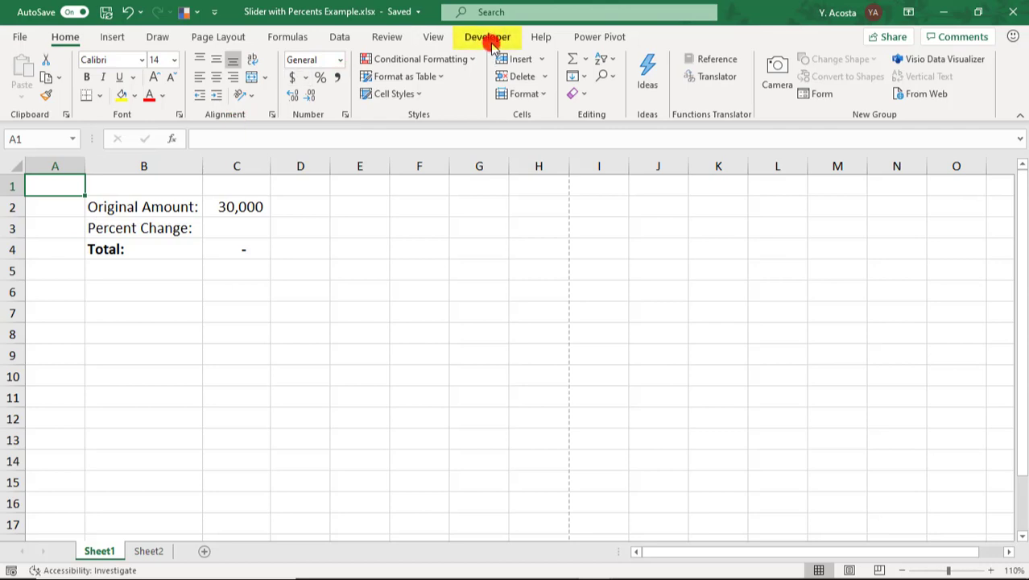
mouse_move(454, 95)
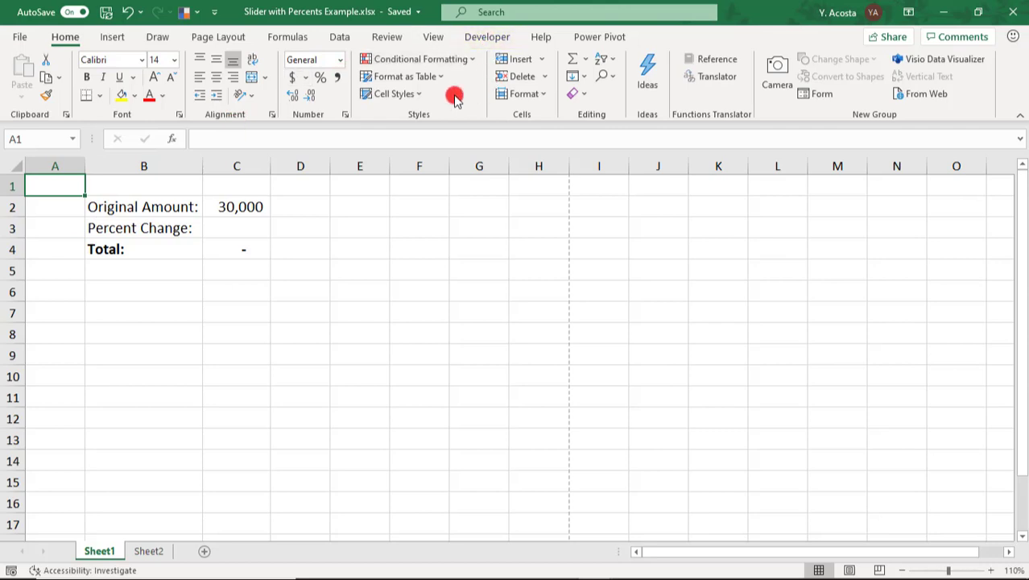
Show the Developer tab on the ribbon through Customize the Ribbon.
right_click(454, 95)
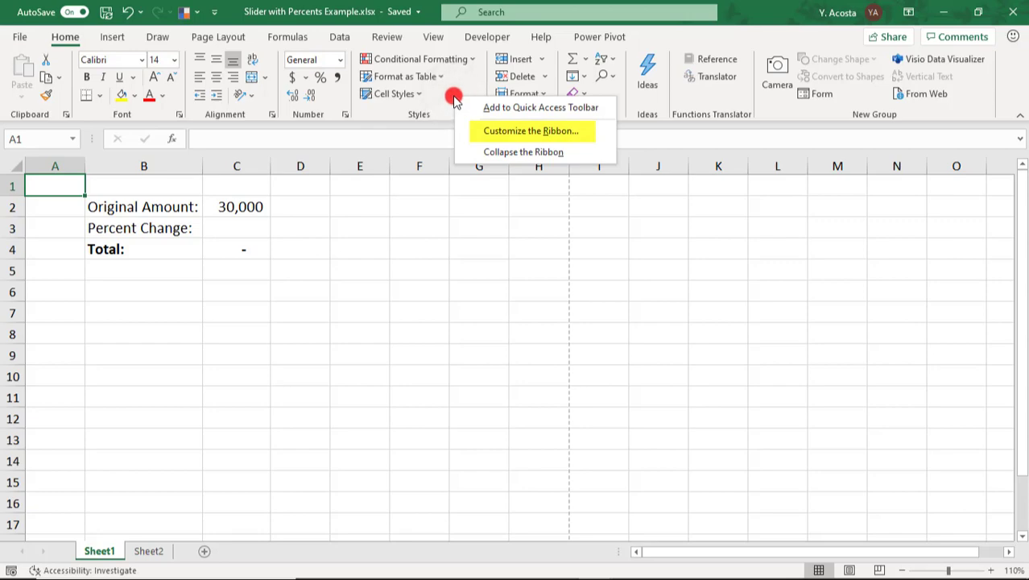
left_click(530, 130)
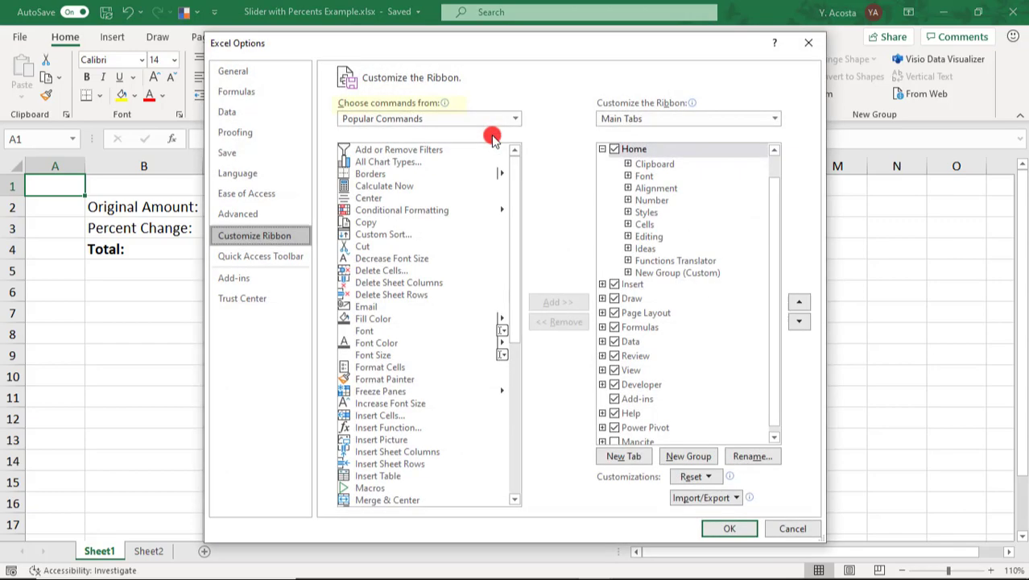
left_click(514, 119)
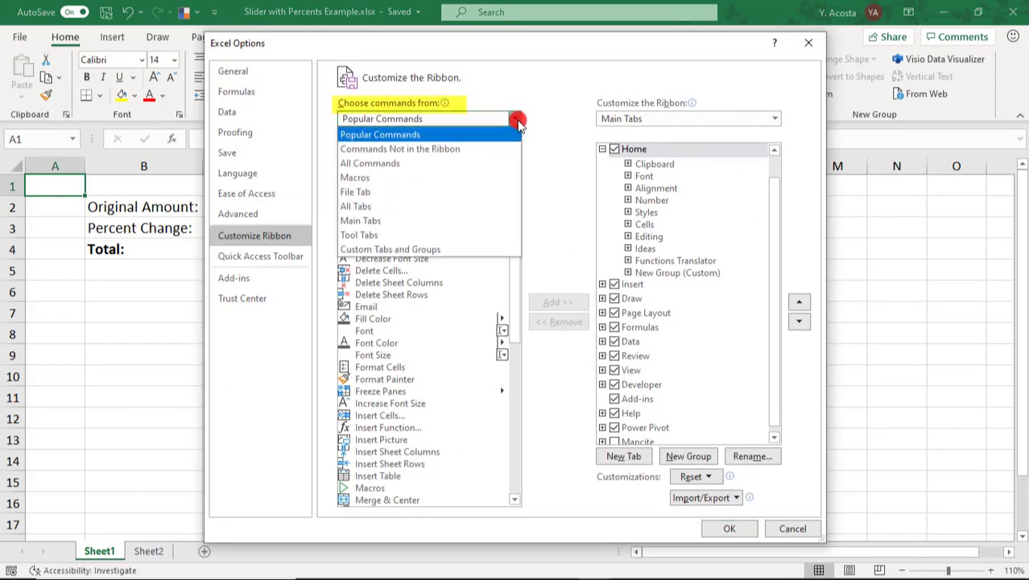
mouse_move(479, 220)
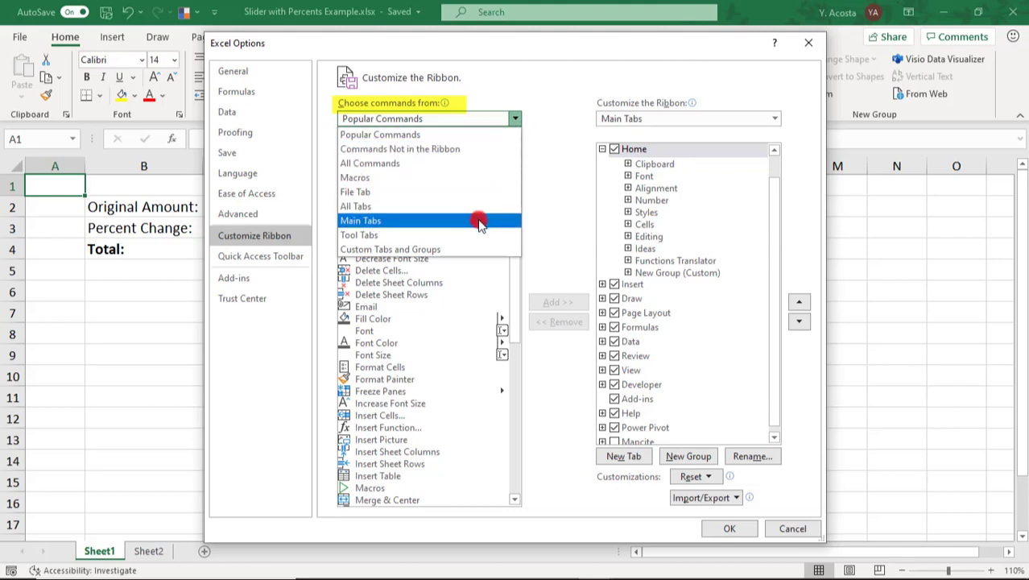
left_click(359, 219)
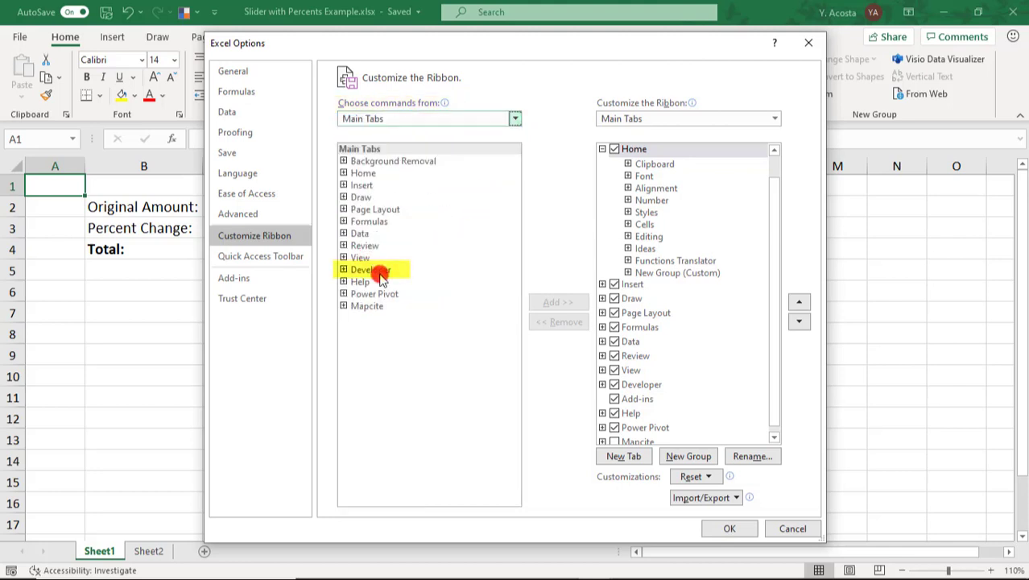
left_click(371, 269)
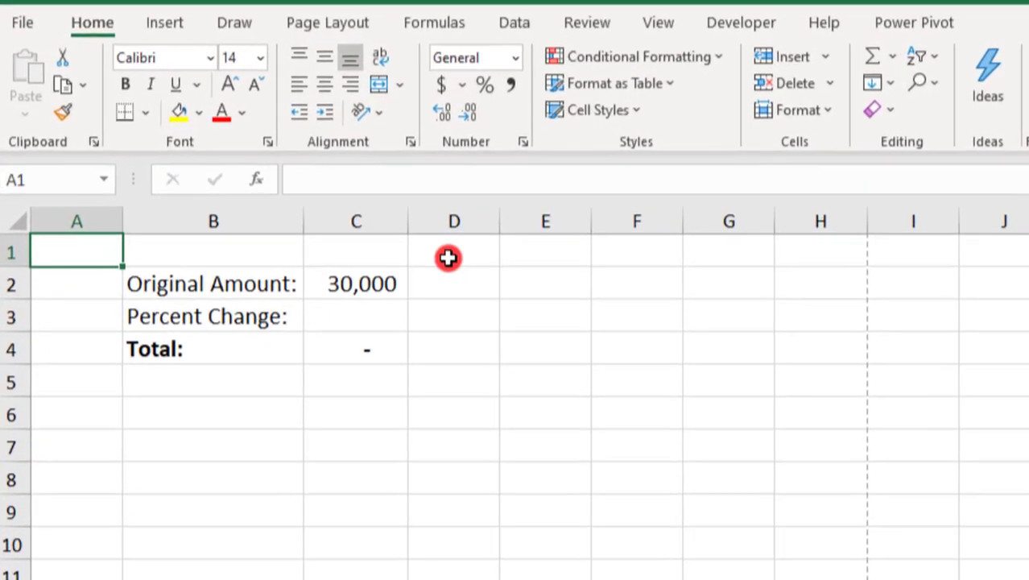
Choose Scroll Bar (Form Control) from Developer > Insert to draw in column A.
left_click(748, 21)
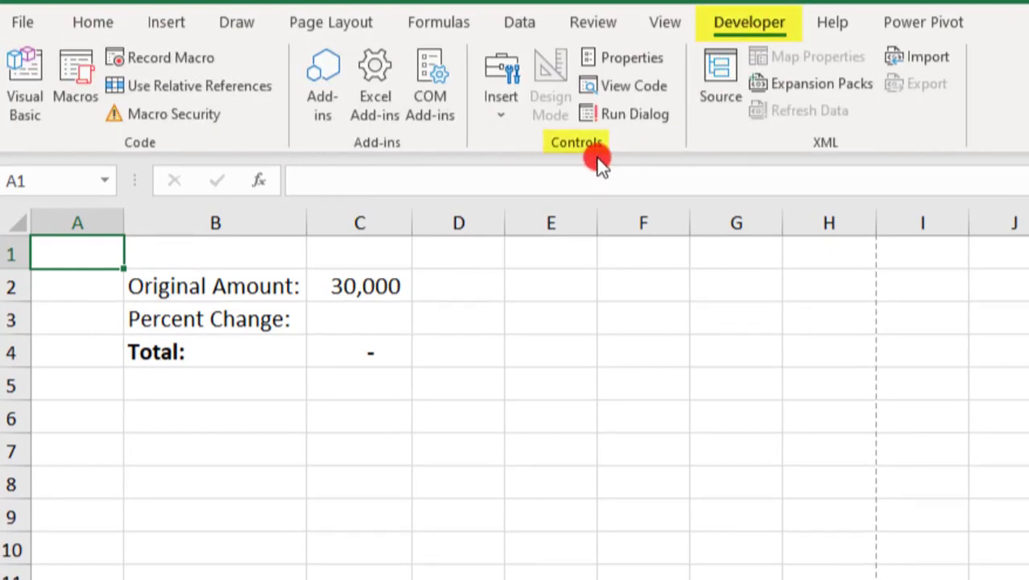
left_click(501, 80)
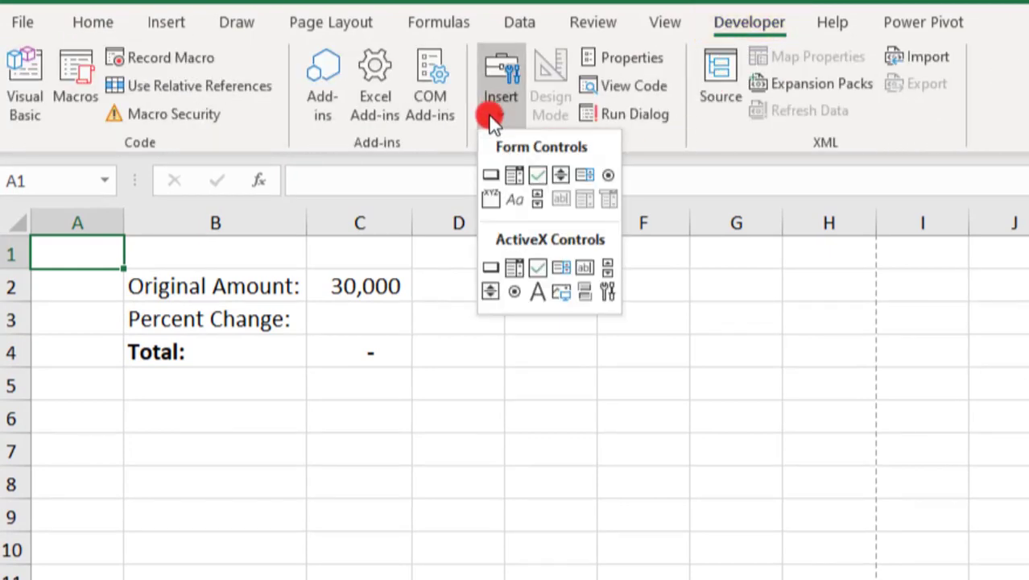
mouse_move(538, 199)
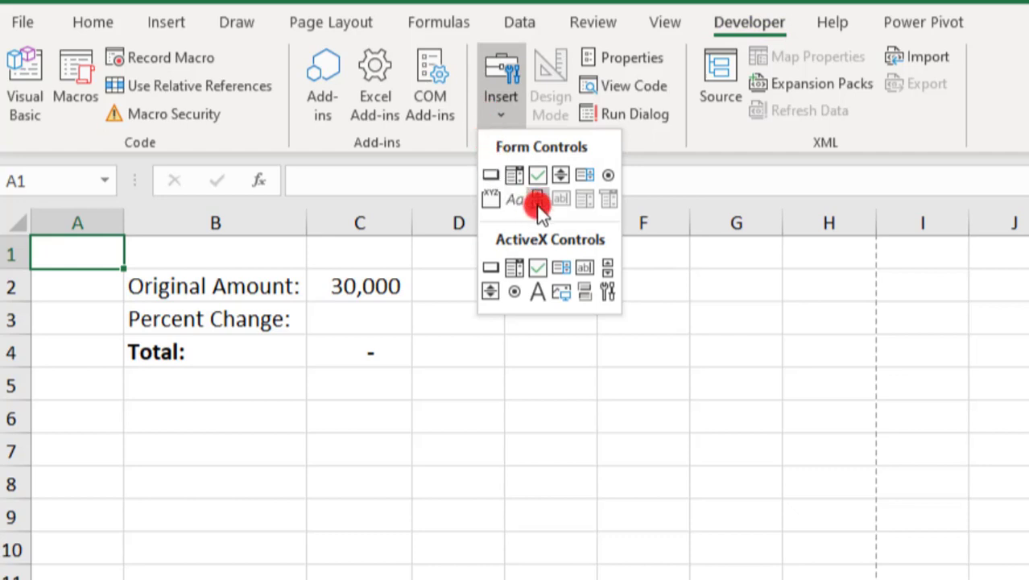
mouse_move(538, 199)
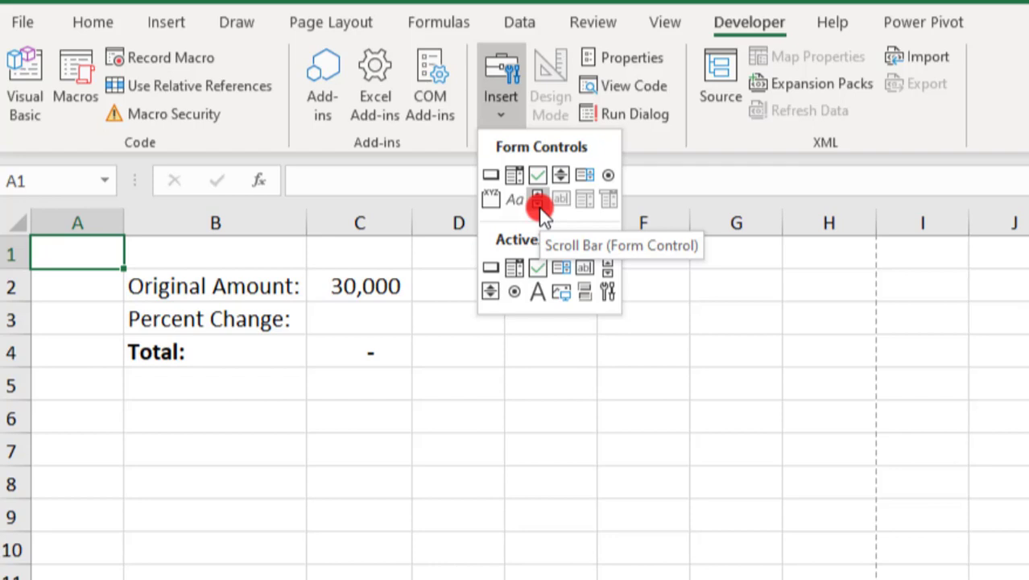
left_click(538, 199)
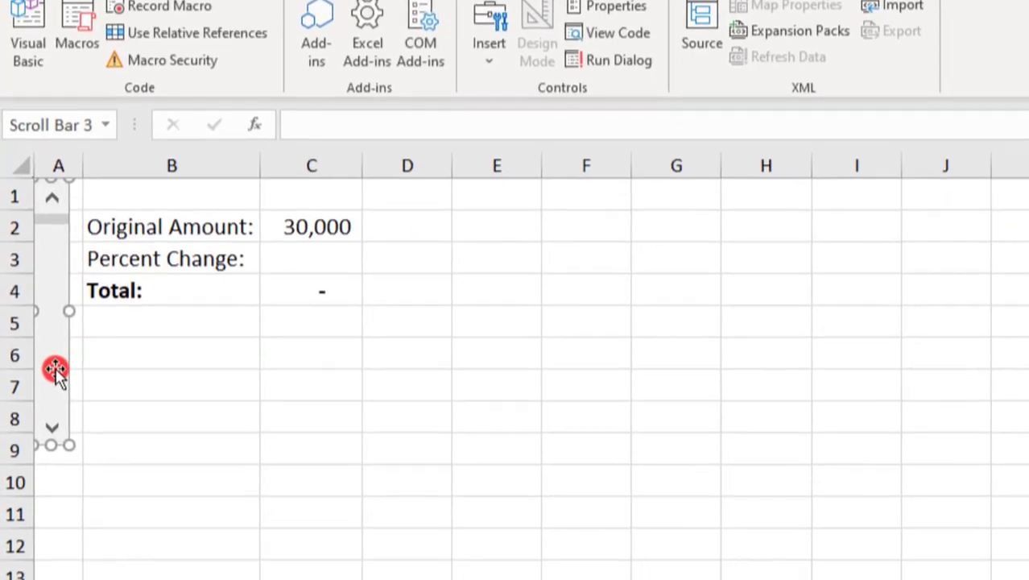
In Format Control, set minimum 0, maximum 100, increment 1 and page change 10.
right_click(56, 369)
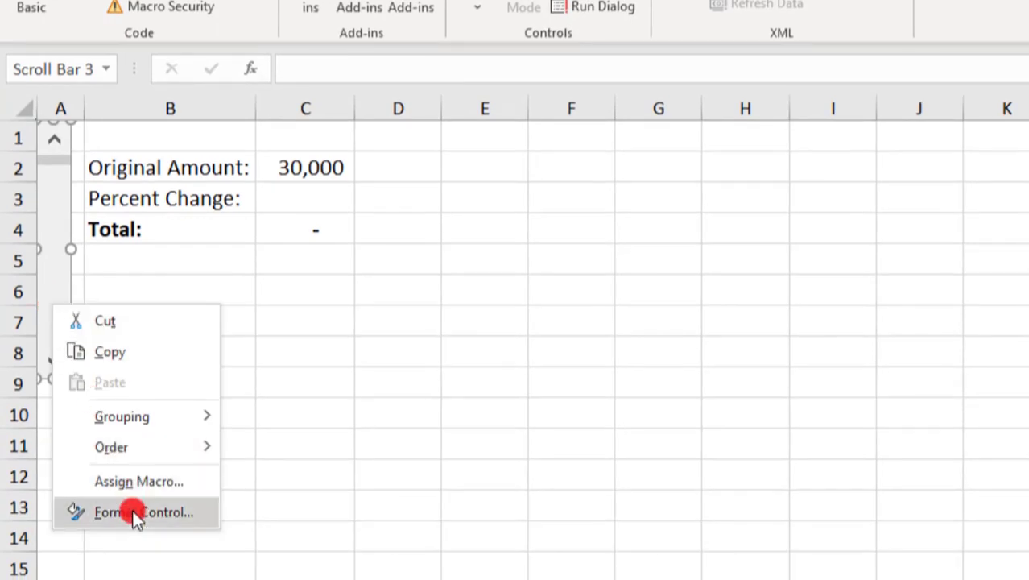
left_click(144, 512)
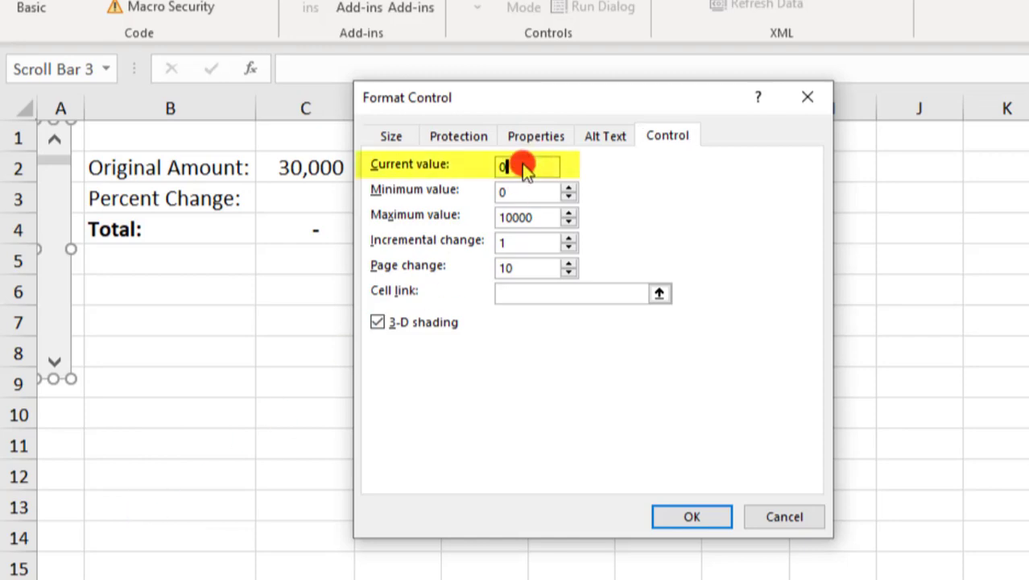
mouse_move(519, 157)
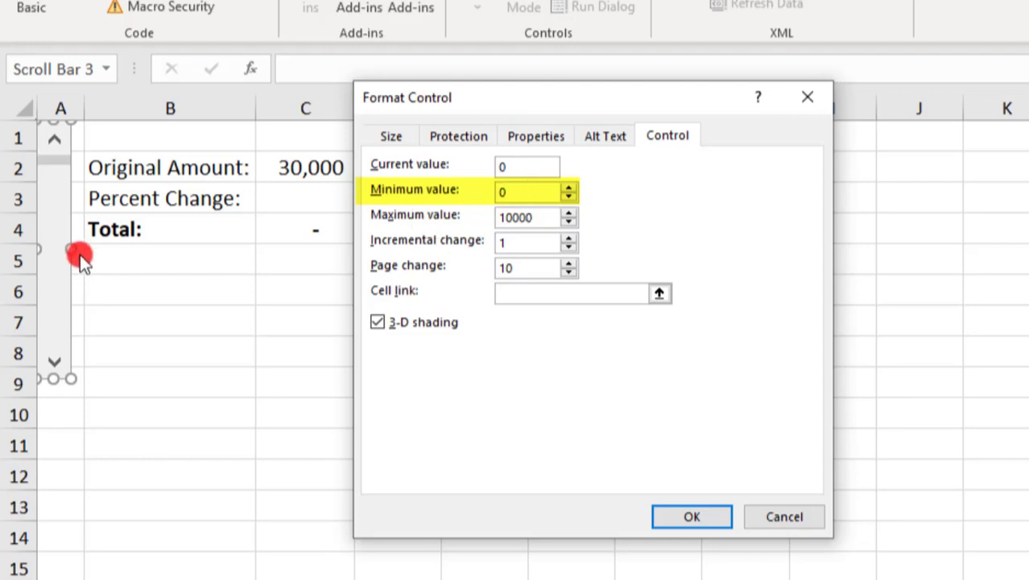
left_click(527, 192)
type("100")
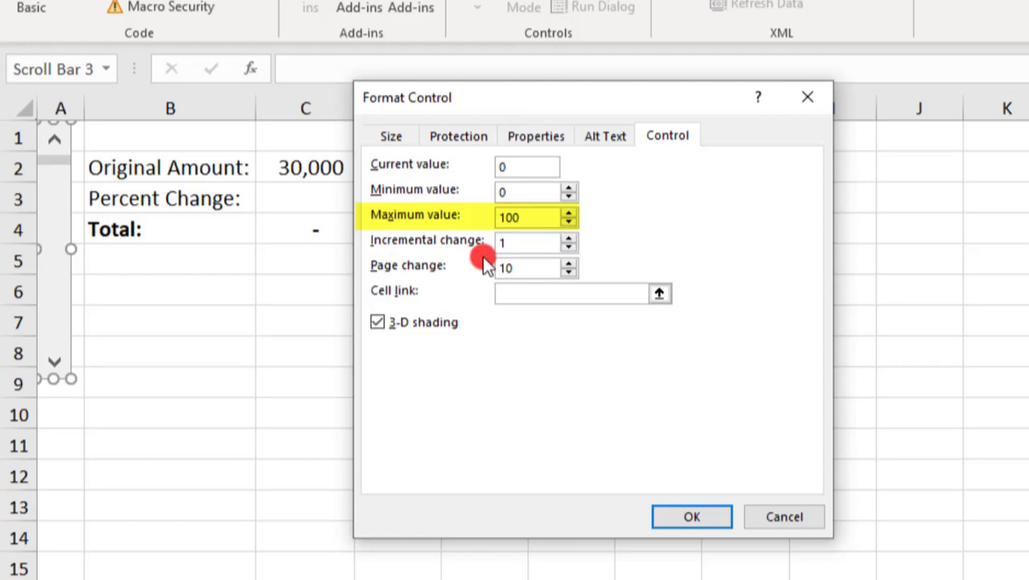
left_click(527, 242)
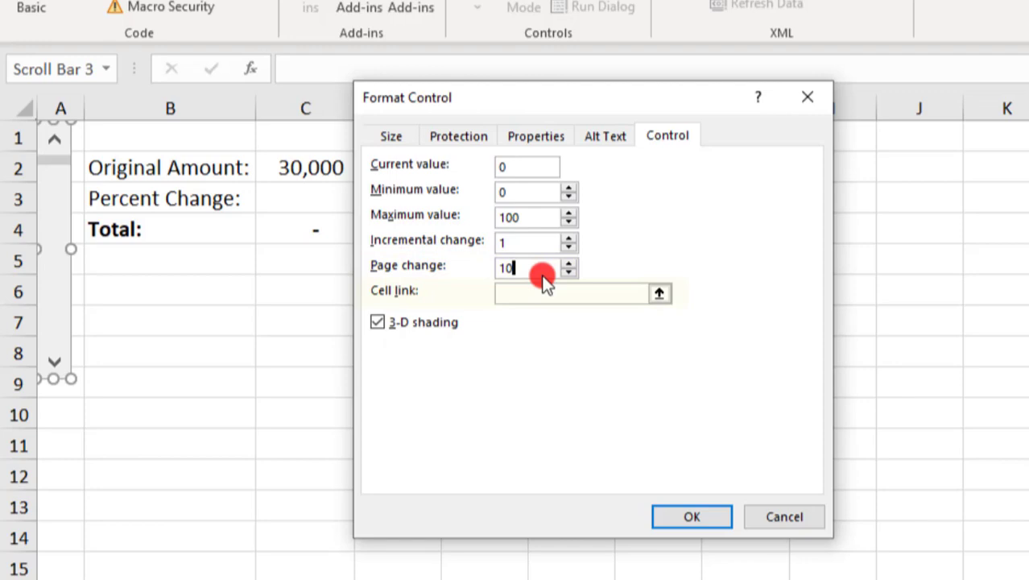
Set the scroll bar's cell link to Sheet2!$A$2, confirm, and deselect the control.
left_click(571, 292)
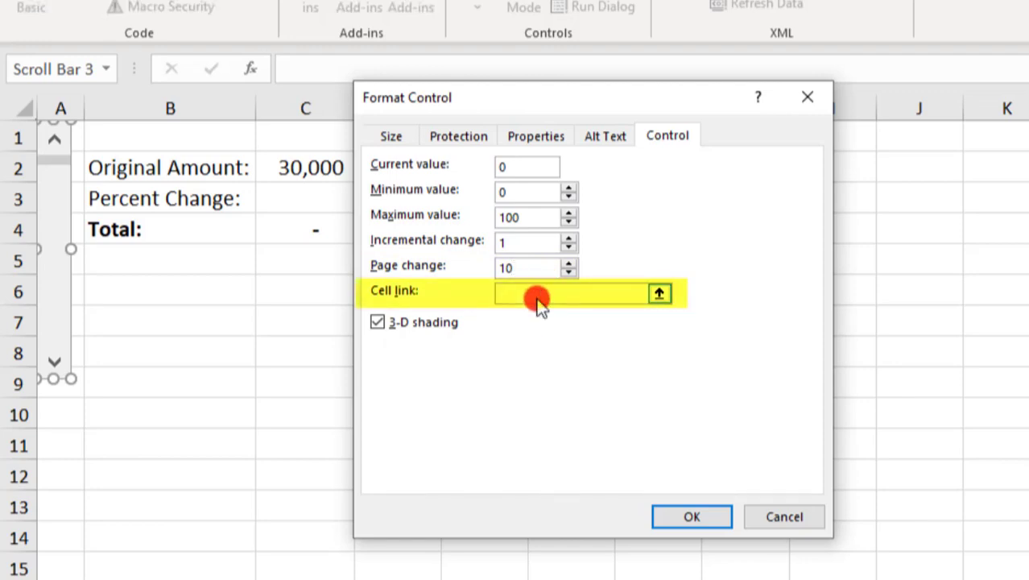
left_click(564, 291)
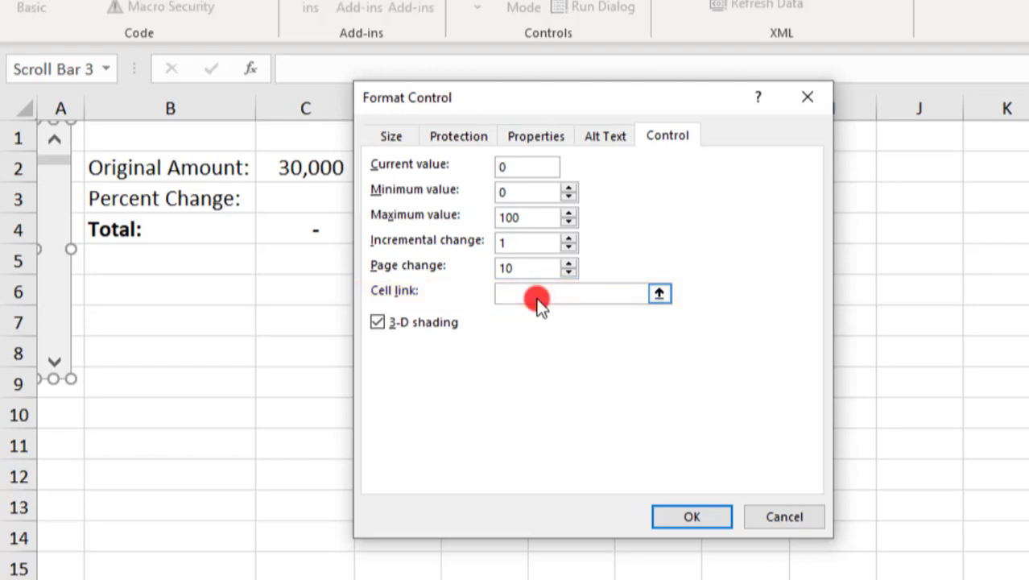
left_click(564, 293)
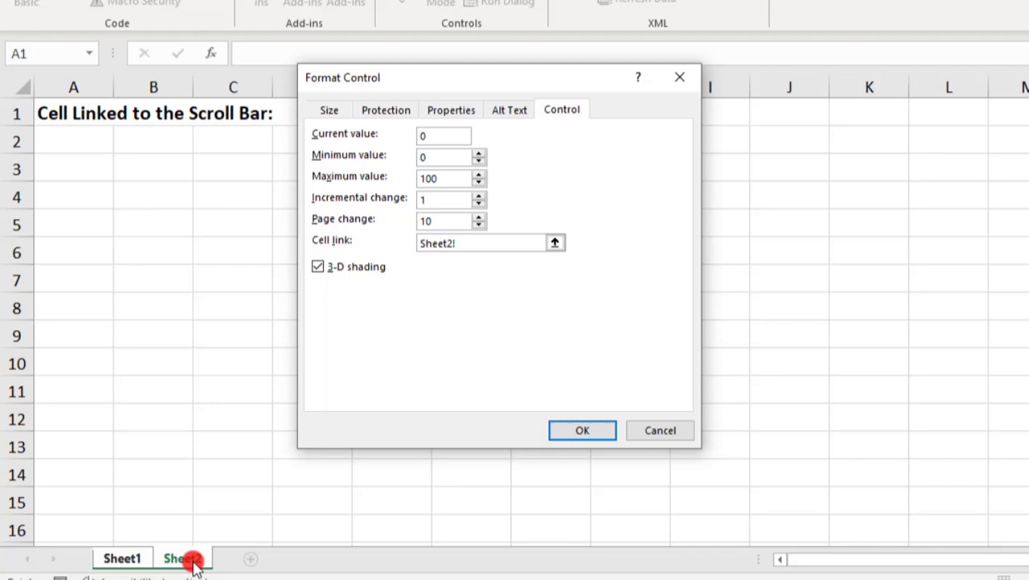
left_click(182, 557)
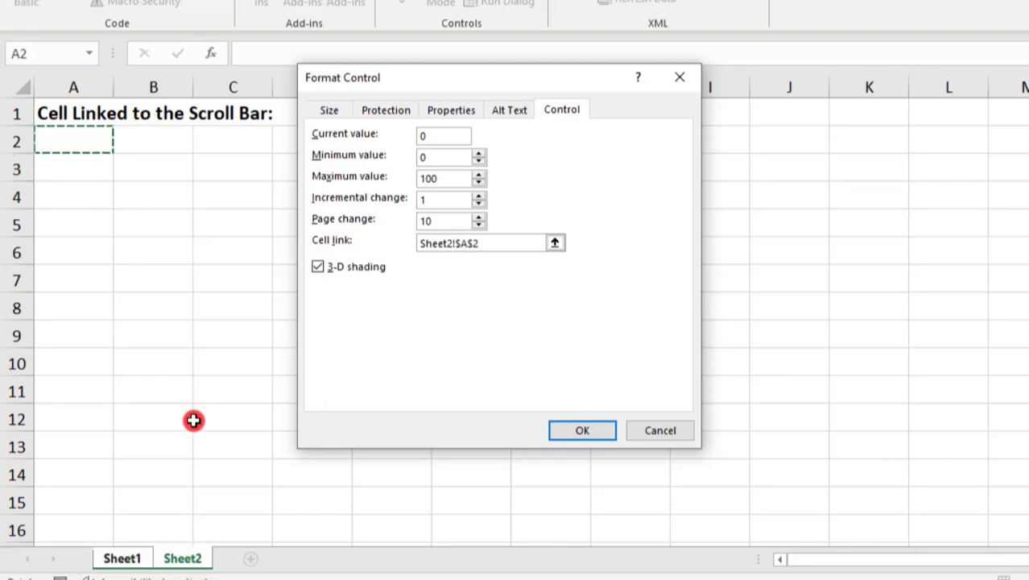
left_click(582, 429)
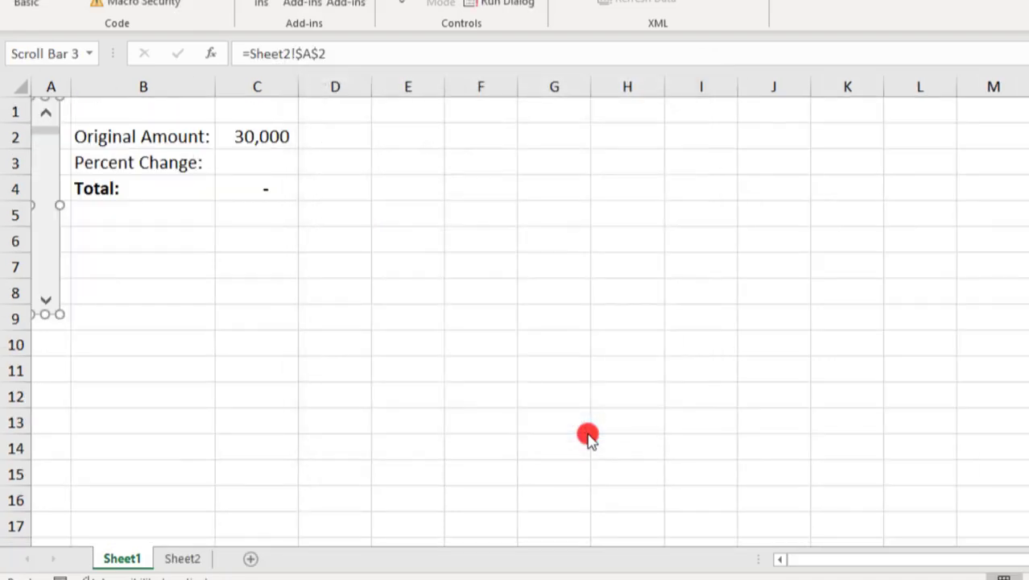
left_click(143, 110)
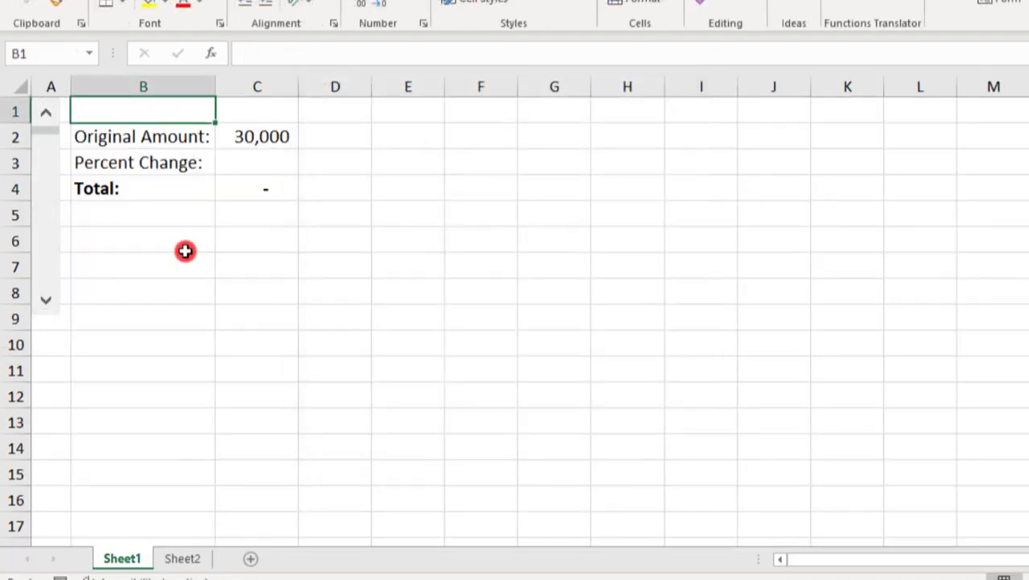
Enter =Sheet2!A2/100 in Percent Change and apply Percent Style.
left_click(257, 162)
type("=")
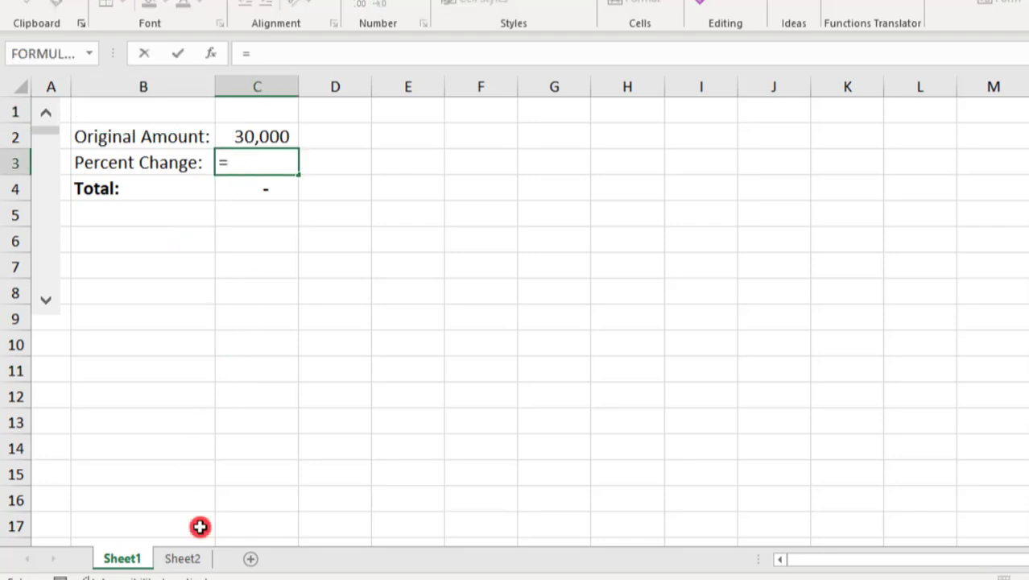
left_click(182, 558)
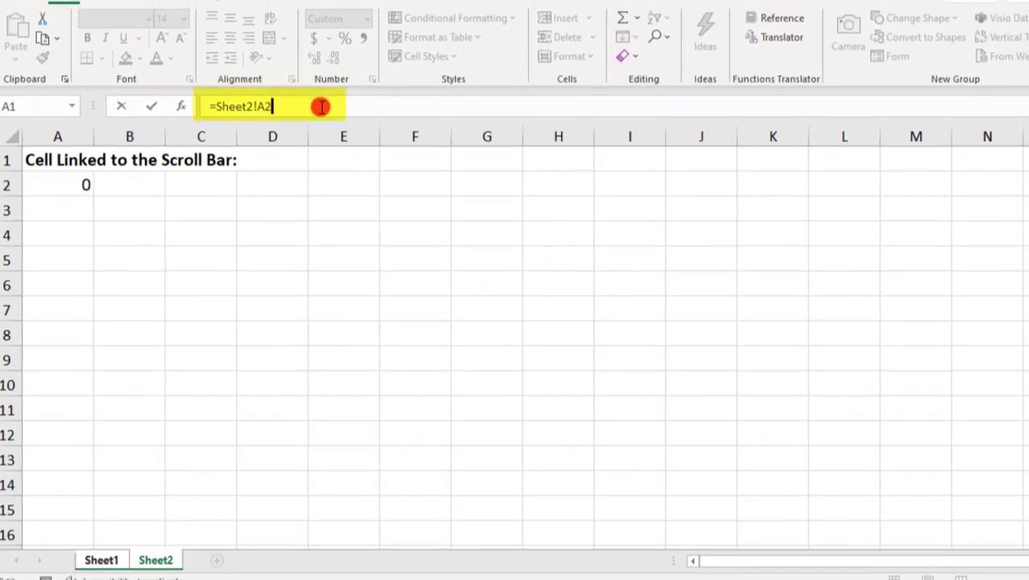
type("/100")
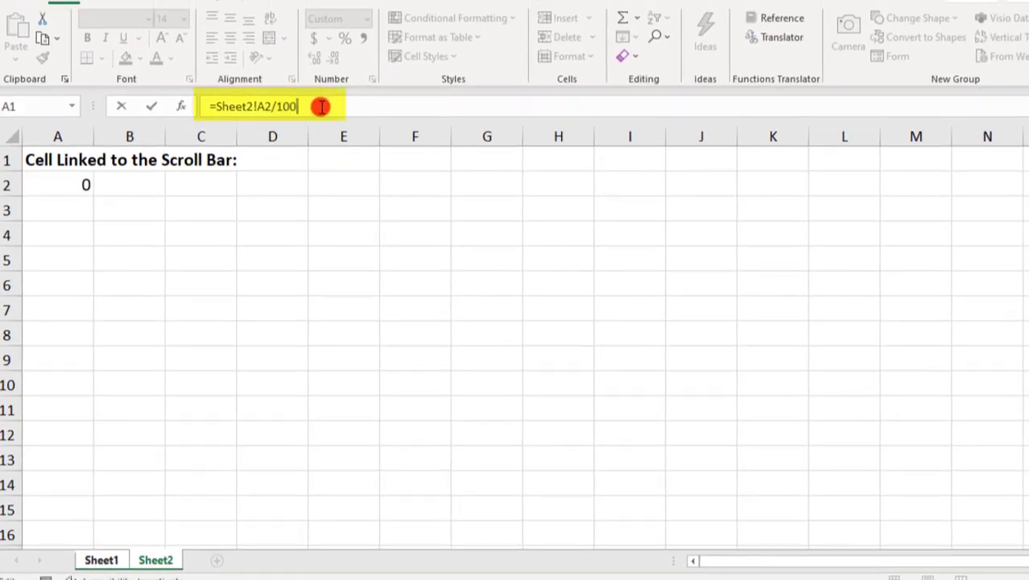
left_click(100, 560)
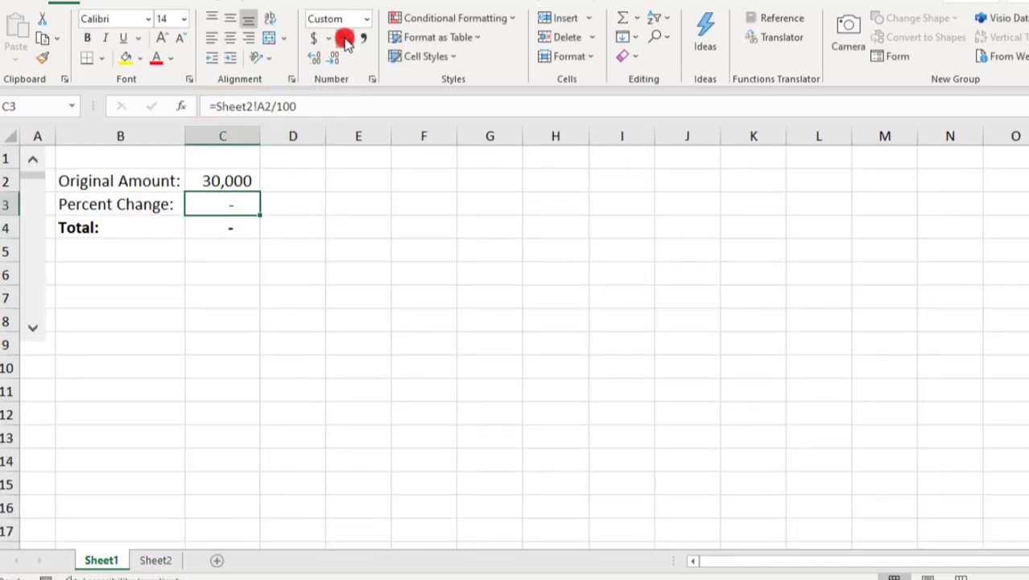
left_click(345, 38)
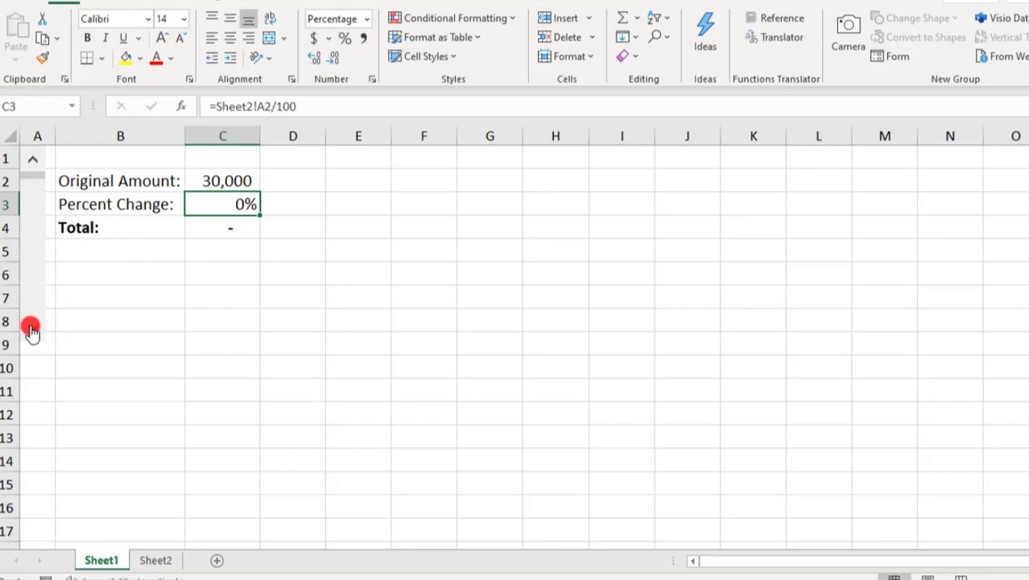
type("4")
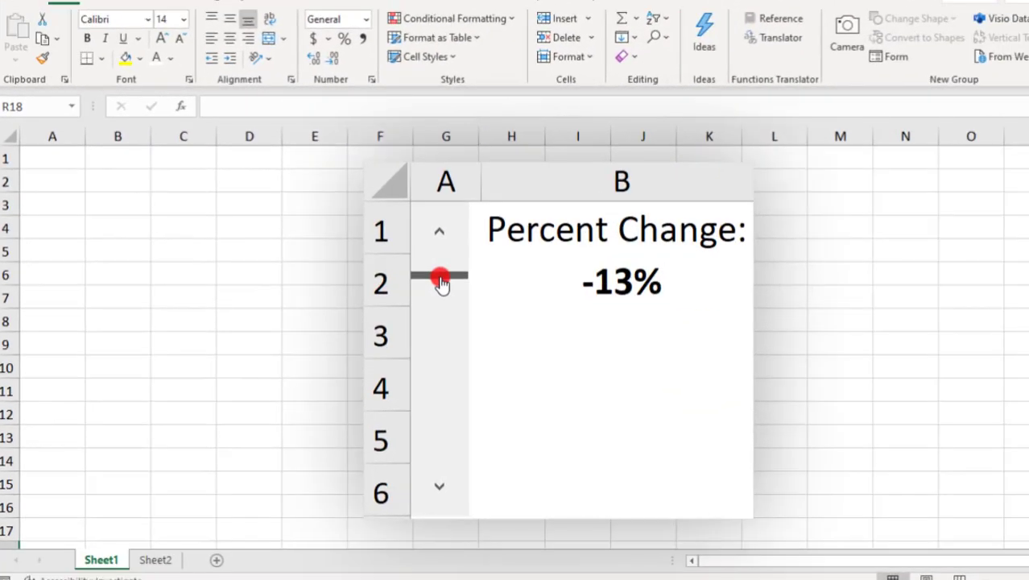
Drag the scroll bar thumb down until Percent Change shows 12% and Total 3,600.
left_click_drag(441, 277, 440, 296)
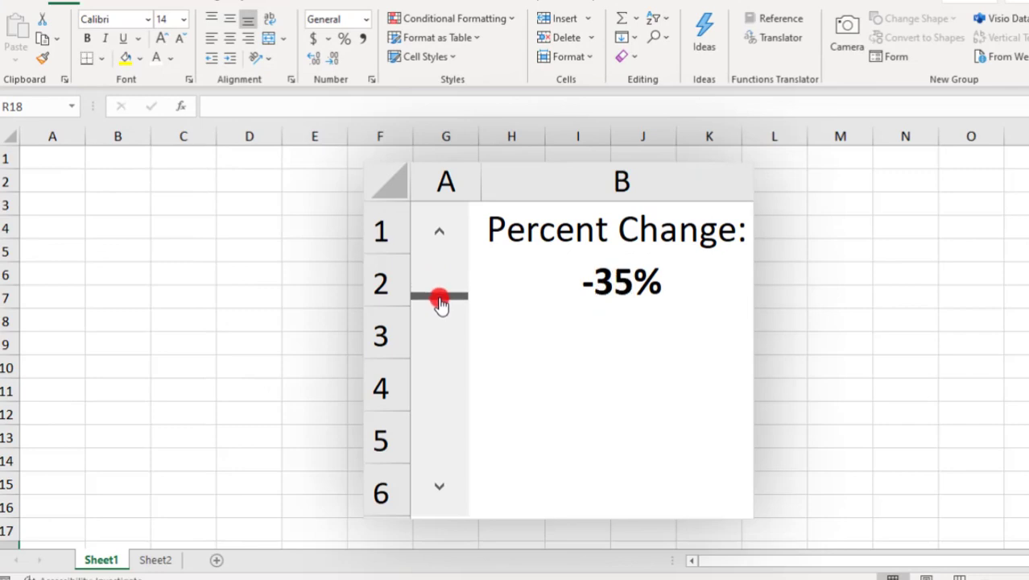
left_click_drag(441, 295, 441, 311)
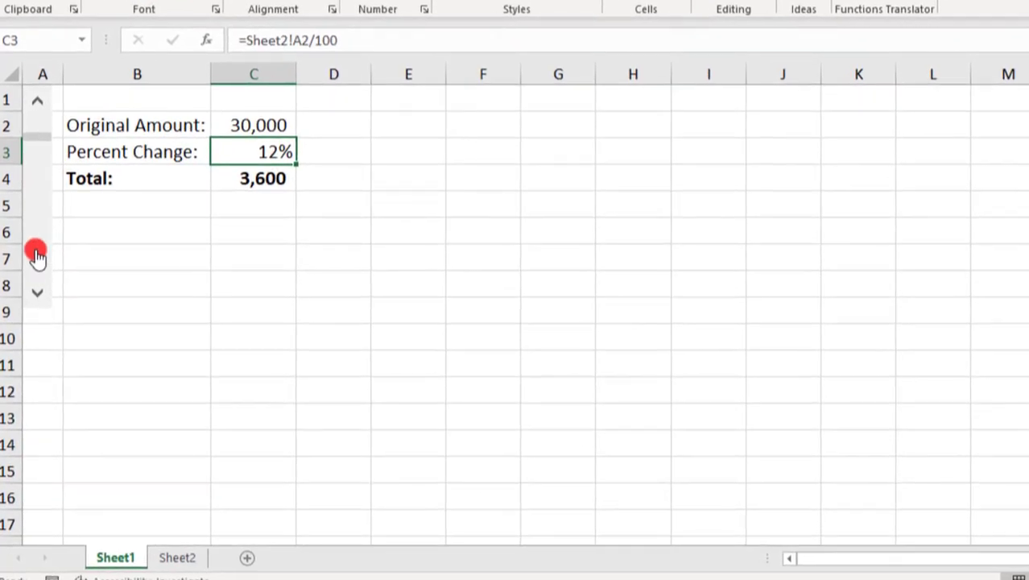
Set the scroll bar's maximum value to 200 in Format Control.
right_click(36, 249)
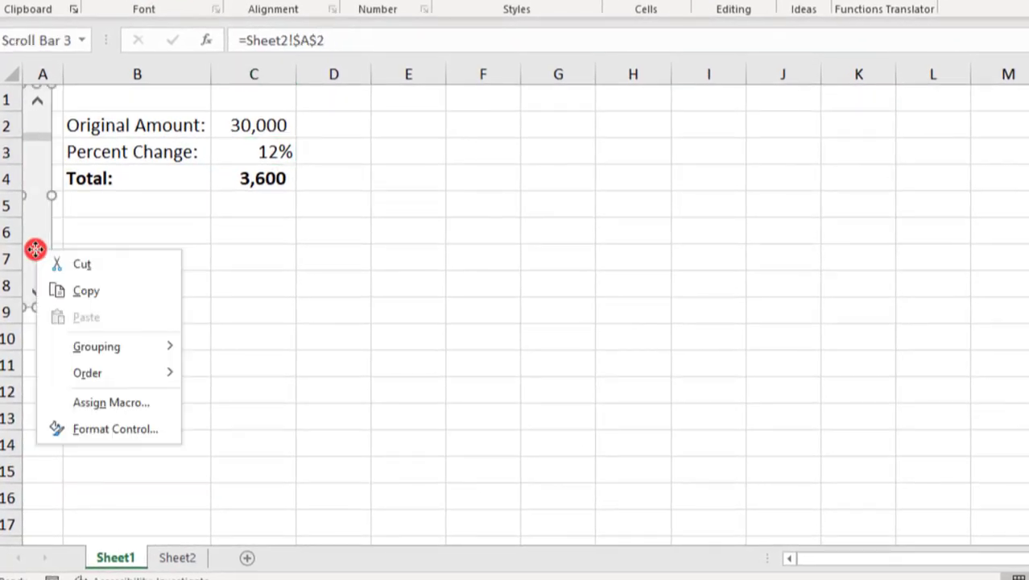
mouse_move(115, 429)
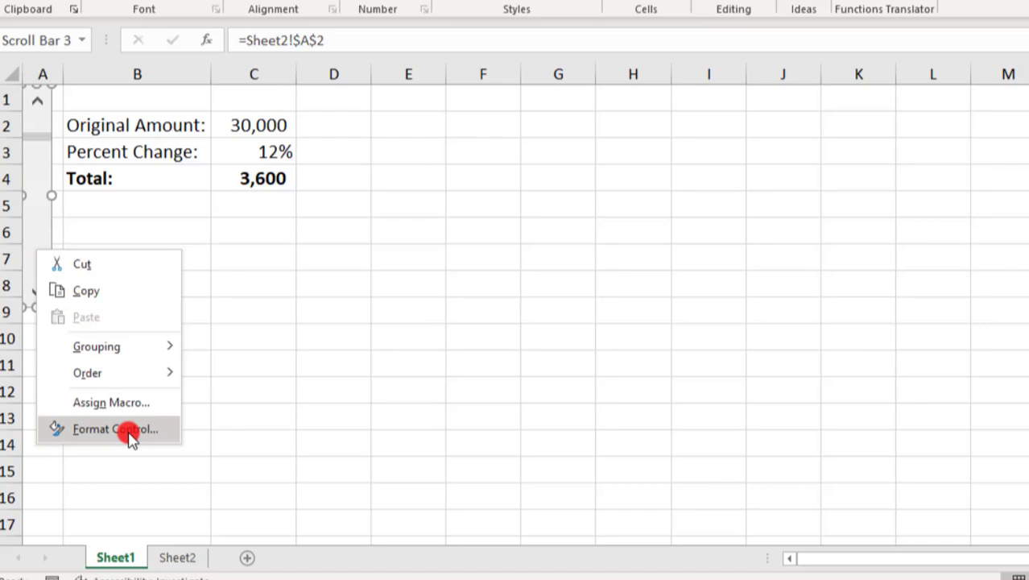
left_click(115, 428)
type("200")
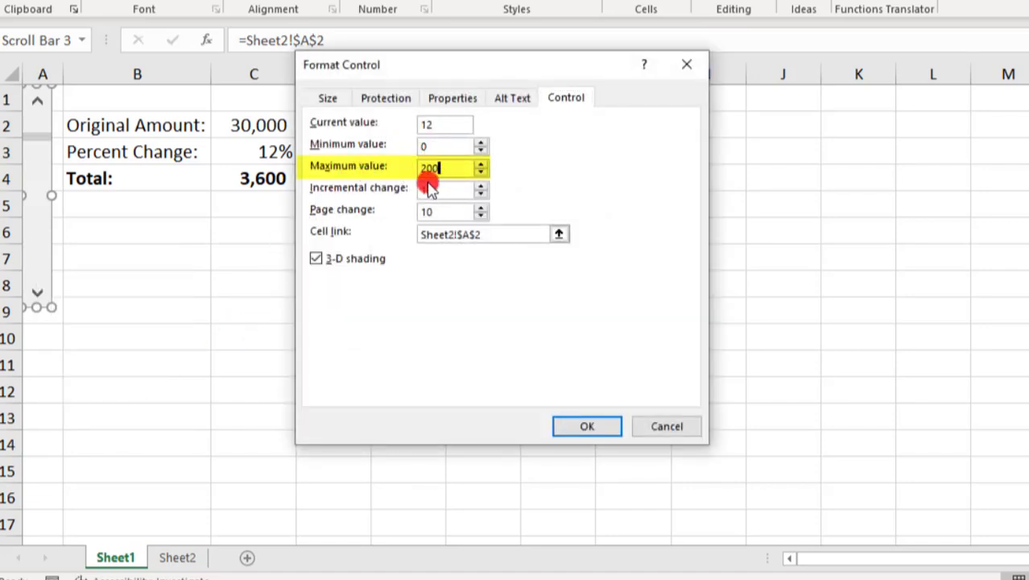
left_click(586, 426)
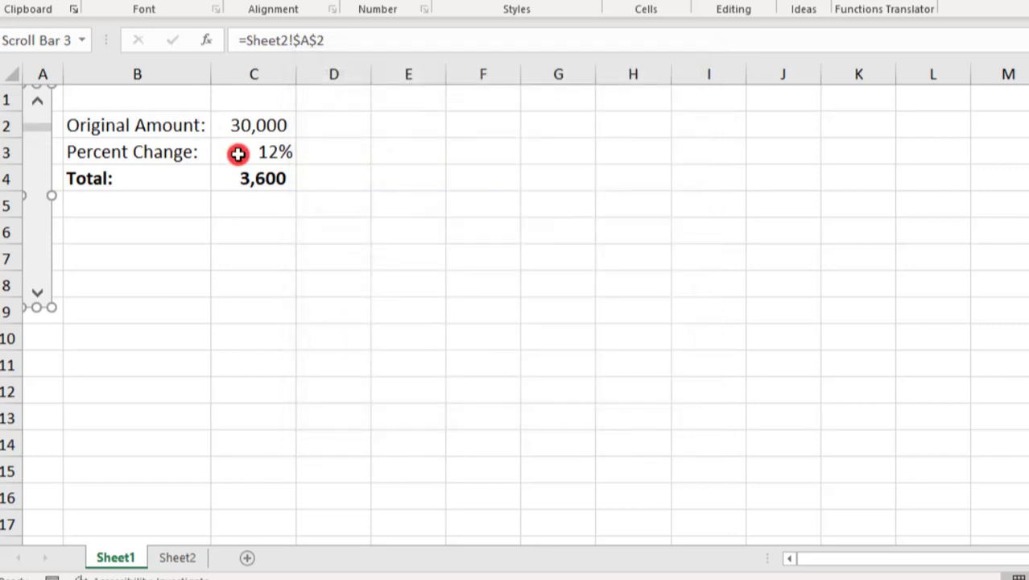
left_click(254, 151)
type("=")
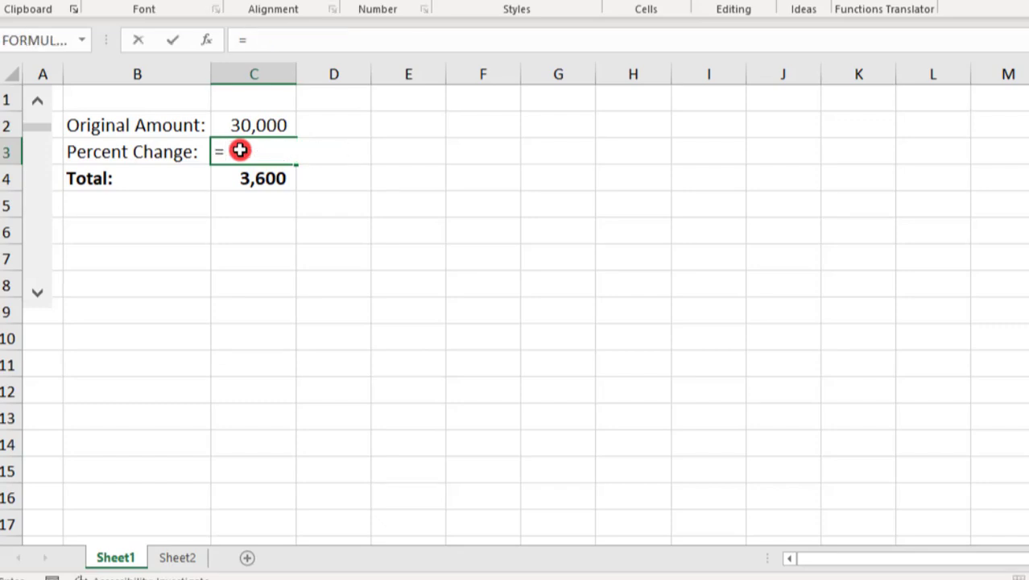
Enter =IF(Sheet2!A2>=100,Sheet2!A2/100-1,-Sheet2!A2/100) as the Percent Change formula.
type("IF")
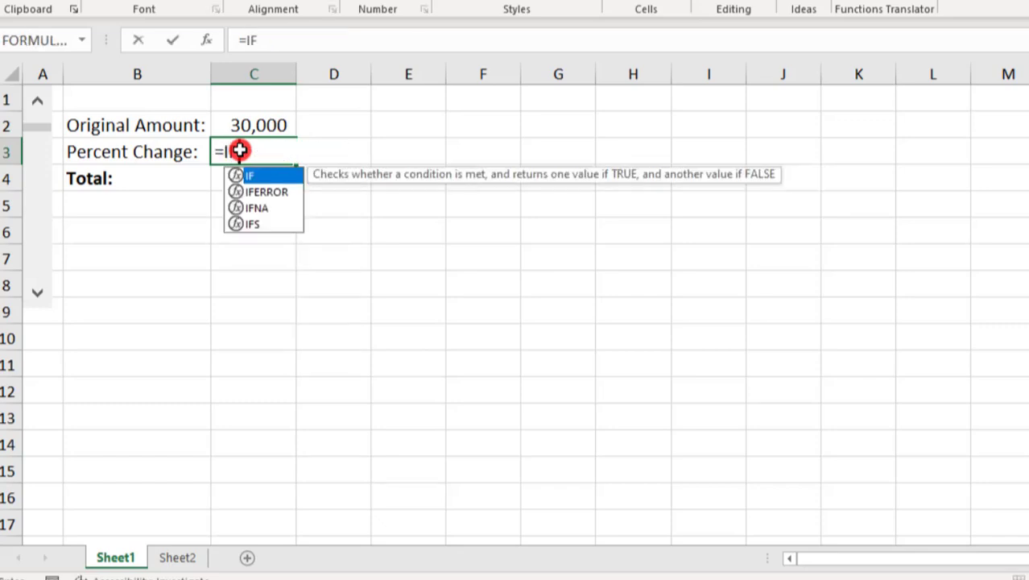
type("(Sheet2!A2")
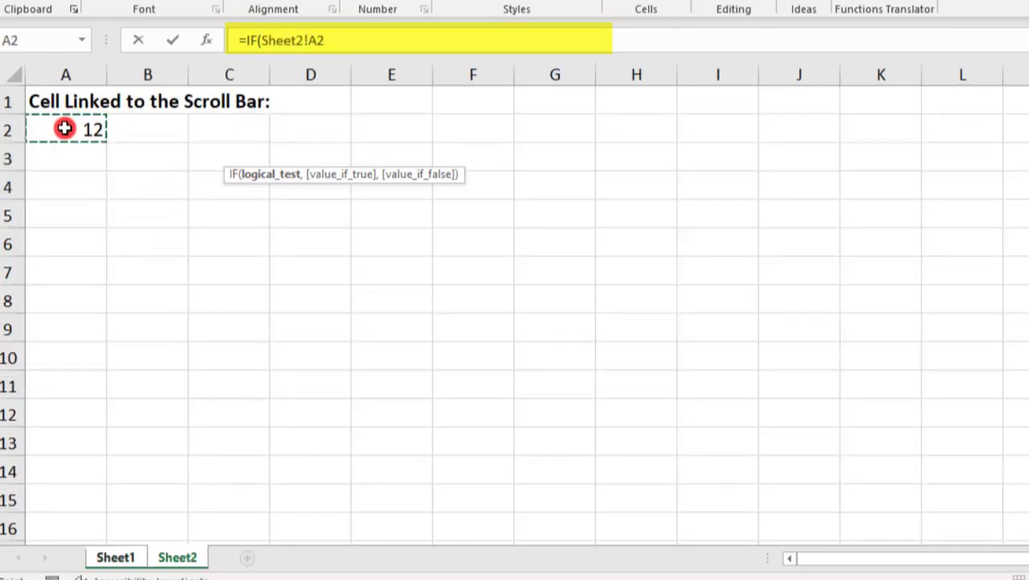
type(">=")
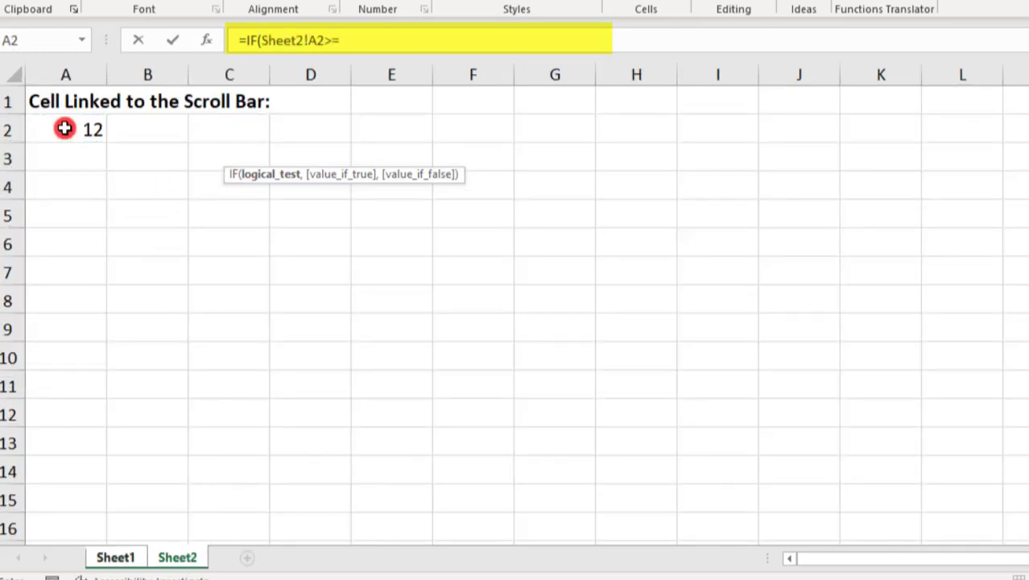
type("100,Sheet2!A2")
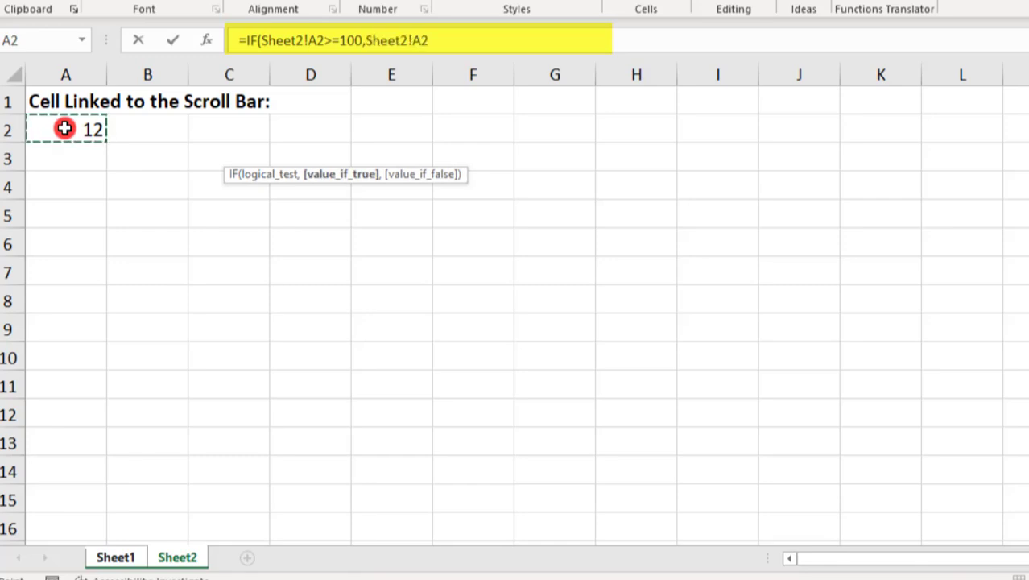
type("/100")
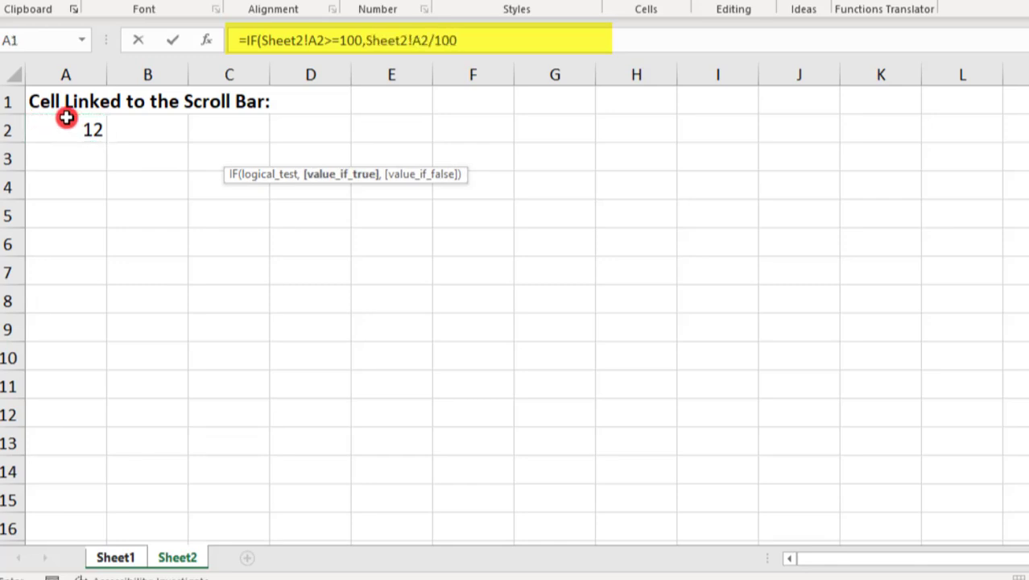
type("-1,")
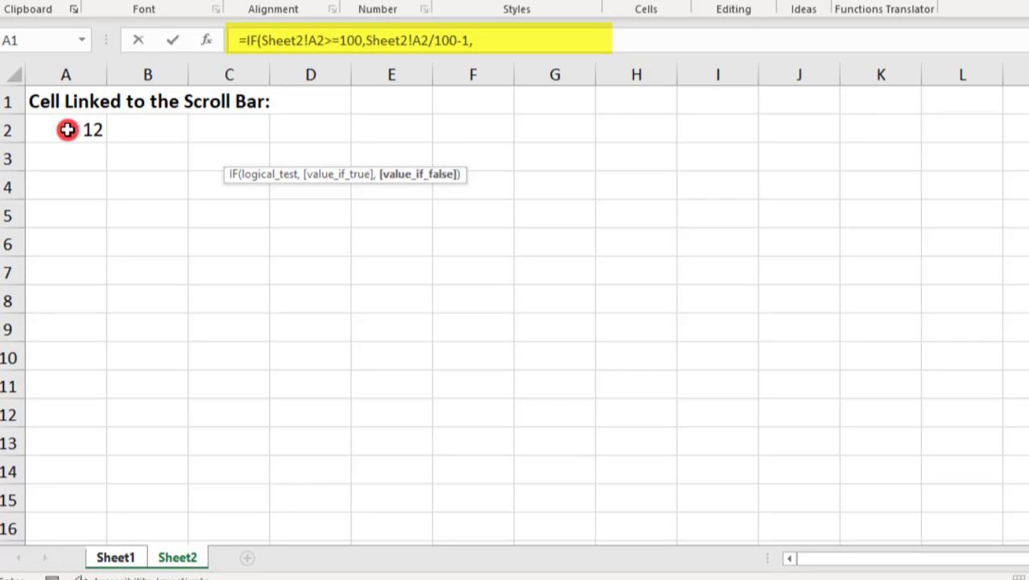
type("Sheet2!A2/100")
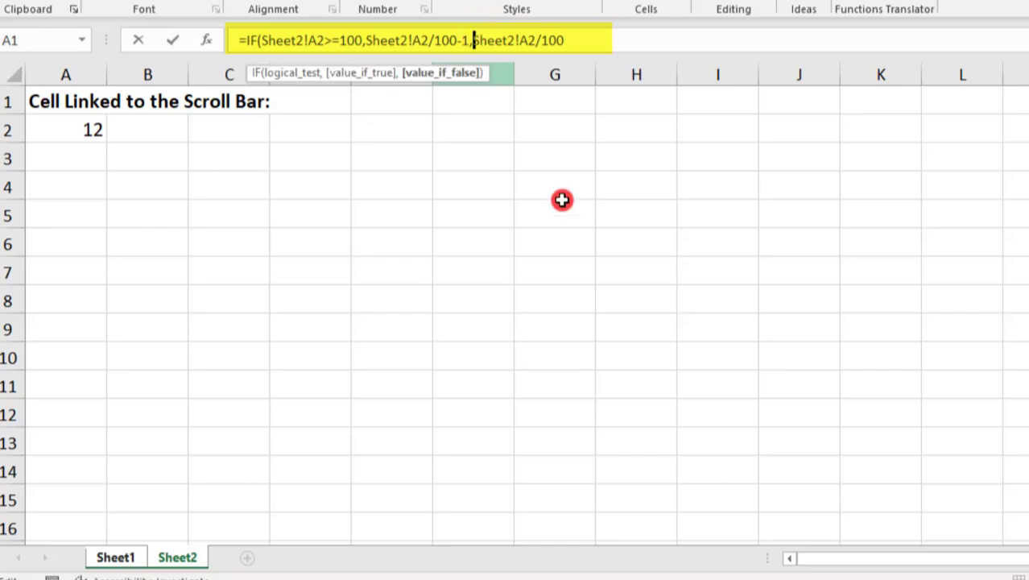
type("-")
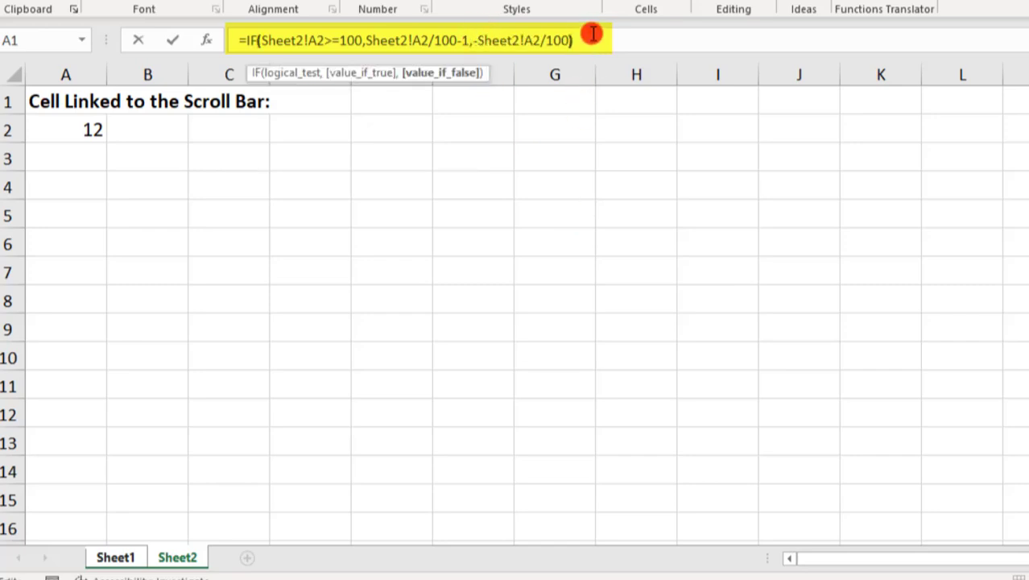
left_click(177, 557)
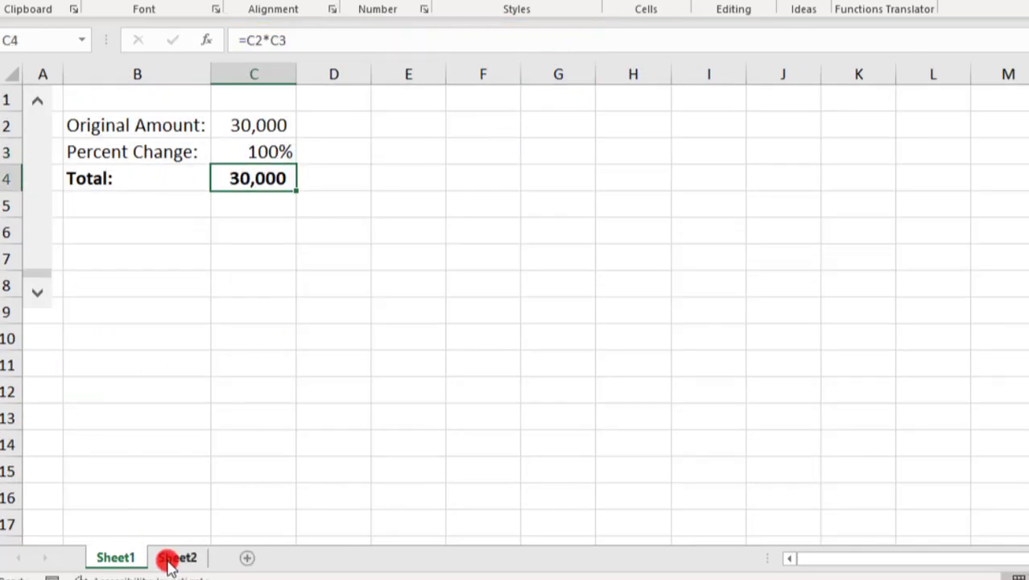